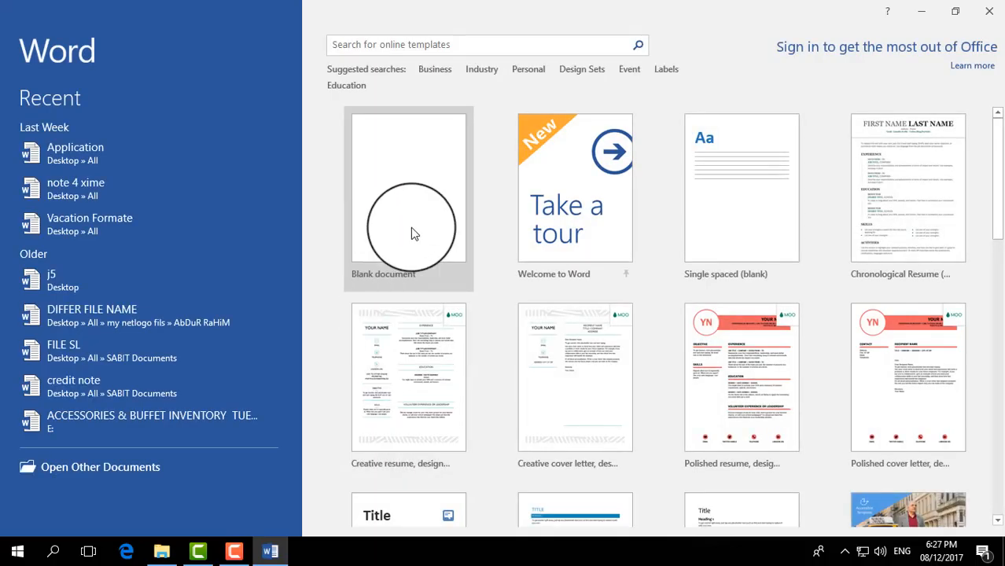
- Create a new blank document and bring up the Insert options
click(409, 199)
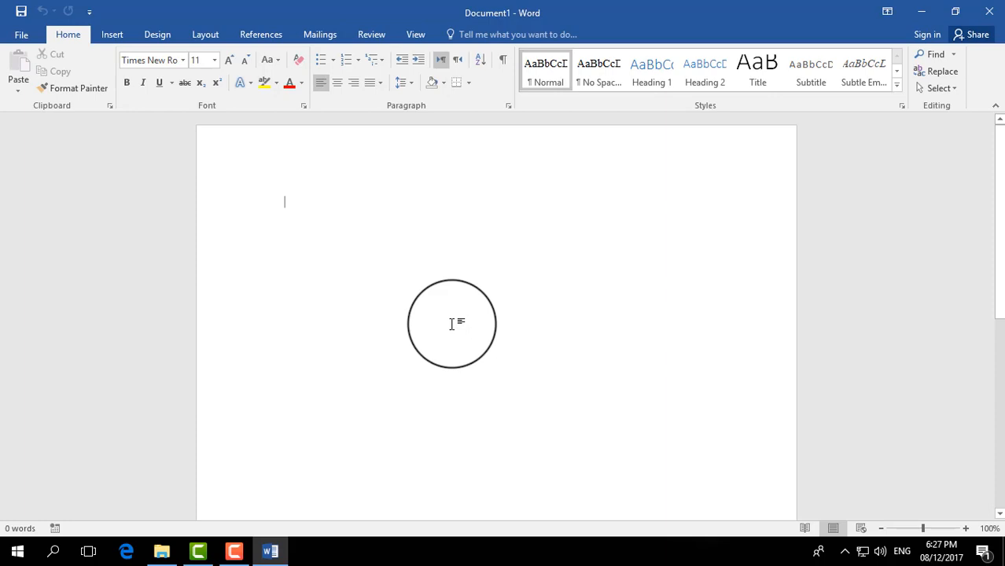
drag(452, 323, 344, 266)
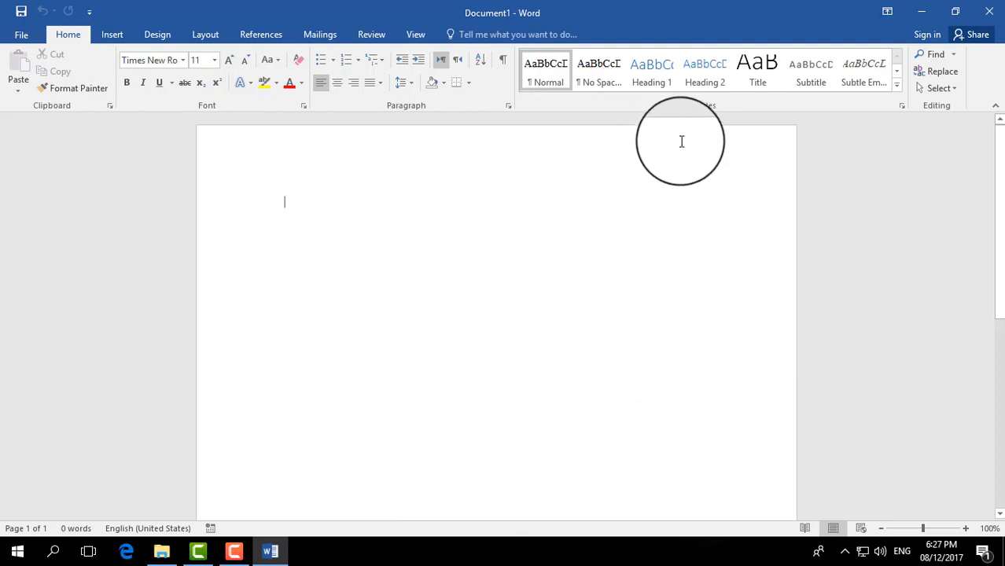
mouse_move(350, 151)
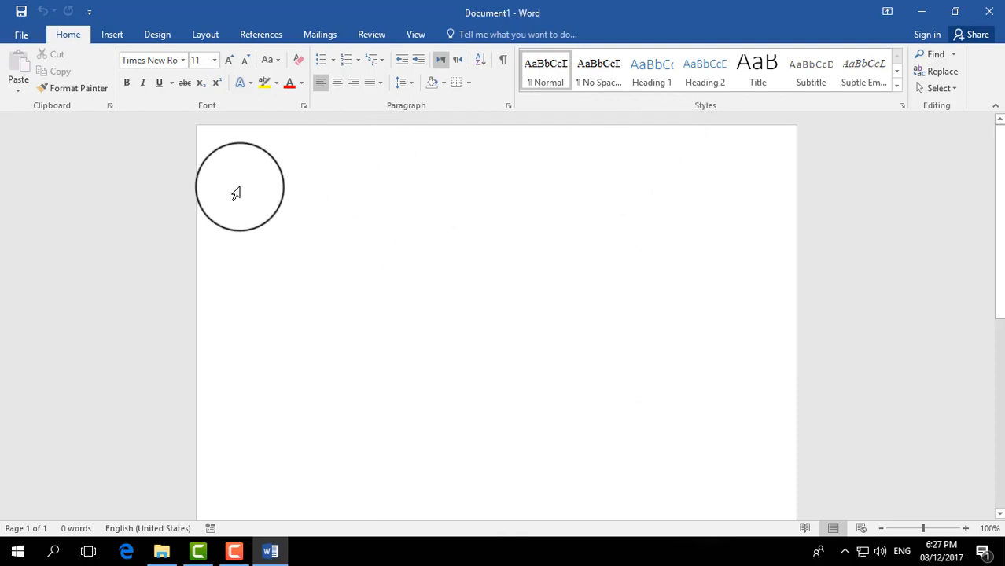
click(112, 34)
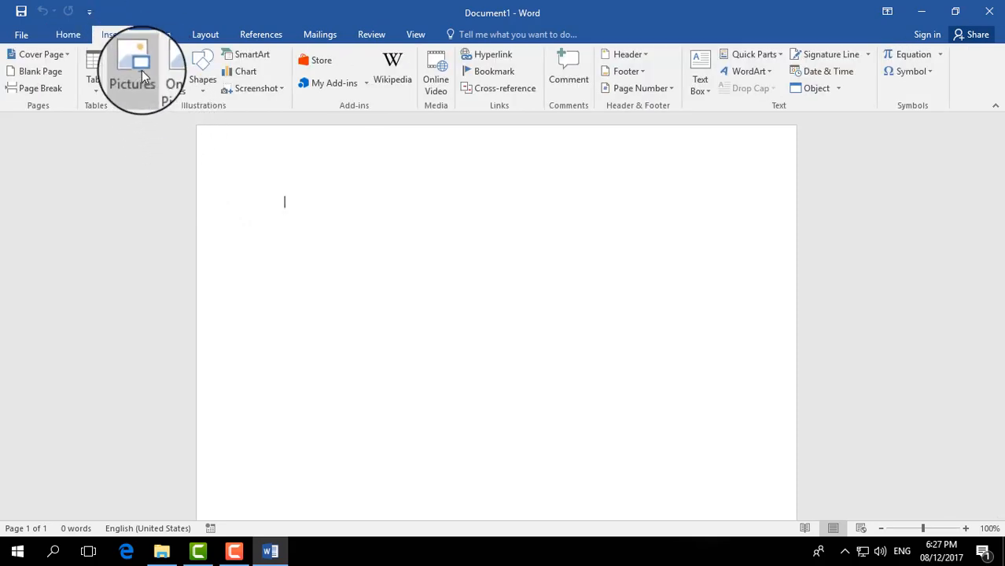
- Insert the Cox's bazar Sea Beach sunset photo from the Wallpaper folder
click(132, 70)
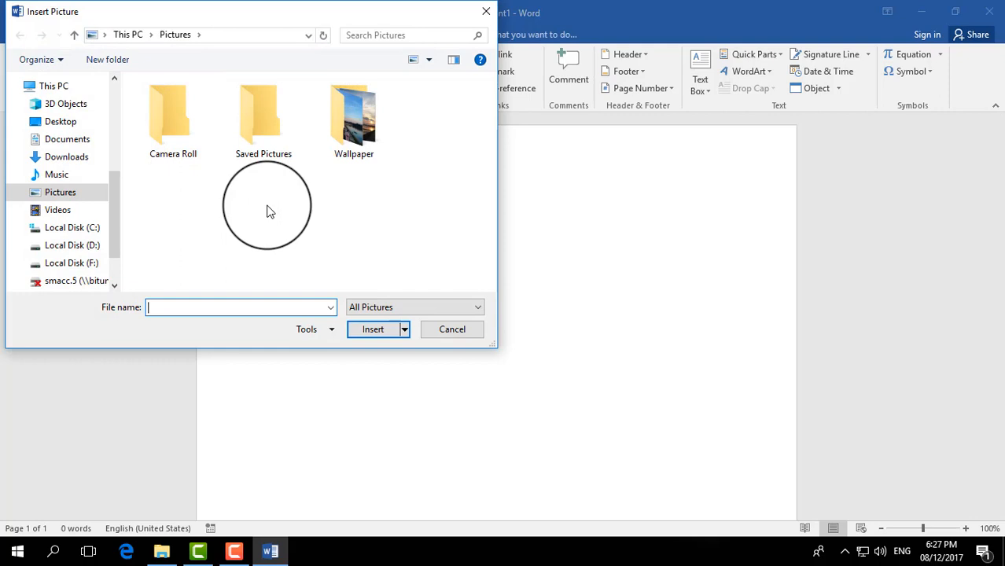
double_click(354, 114)
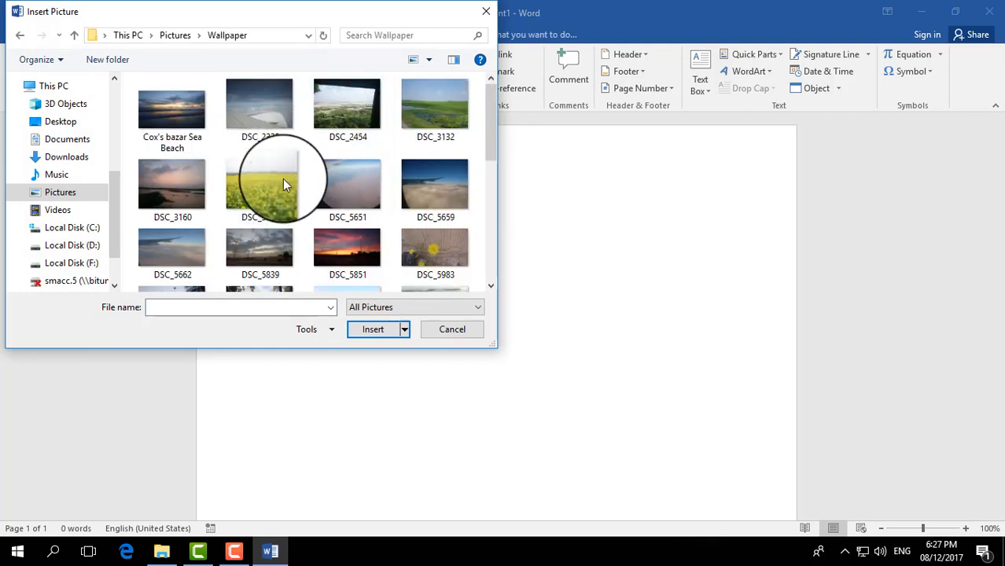
click(172, 110)
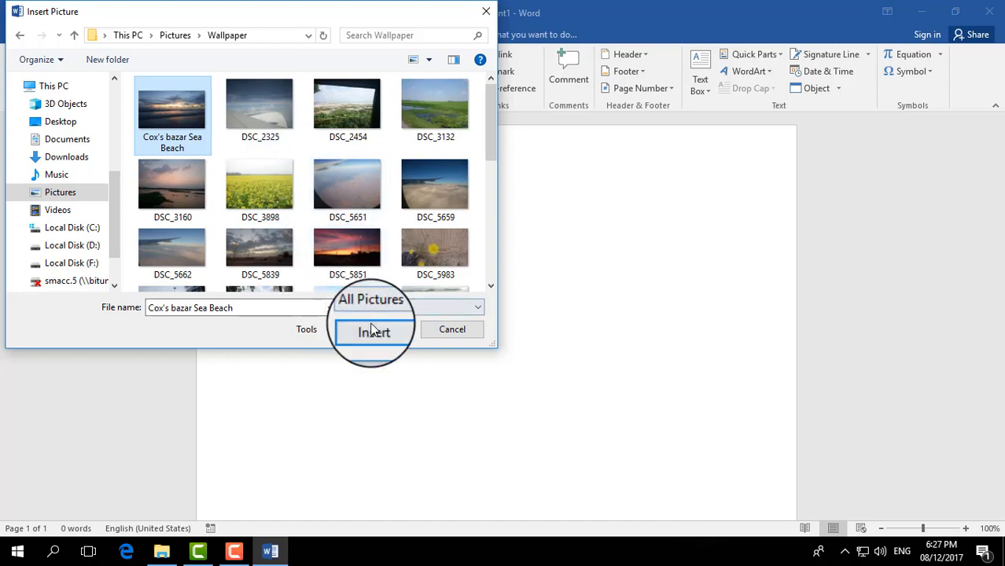
click(374, 331)
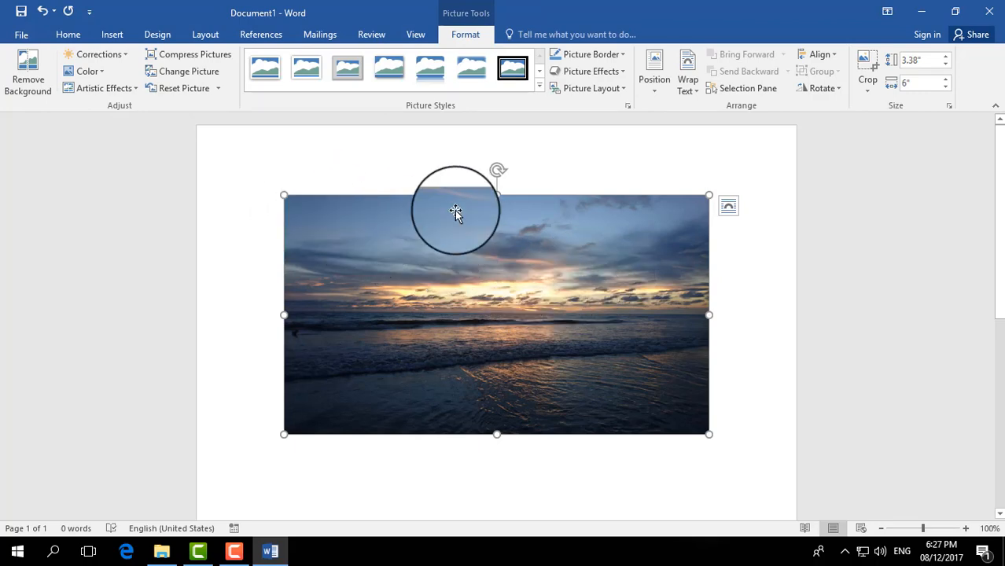
mouse_move(588, 279)
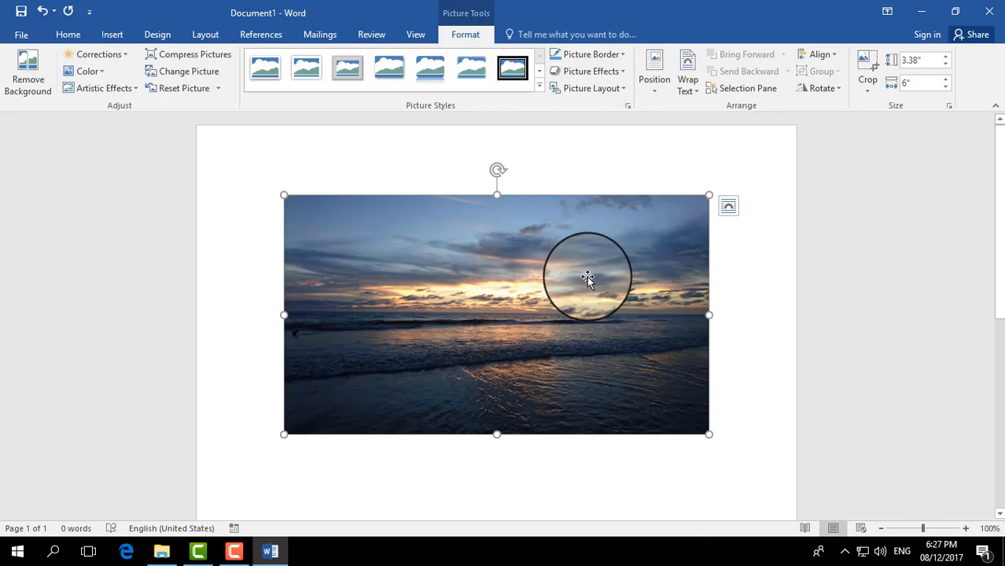
- Set the beach photo's text wrapping to Behind Text
right_click(588, 279)
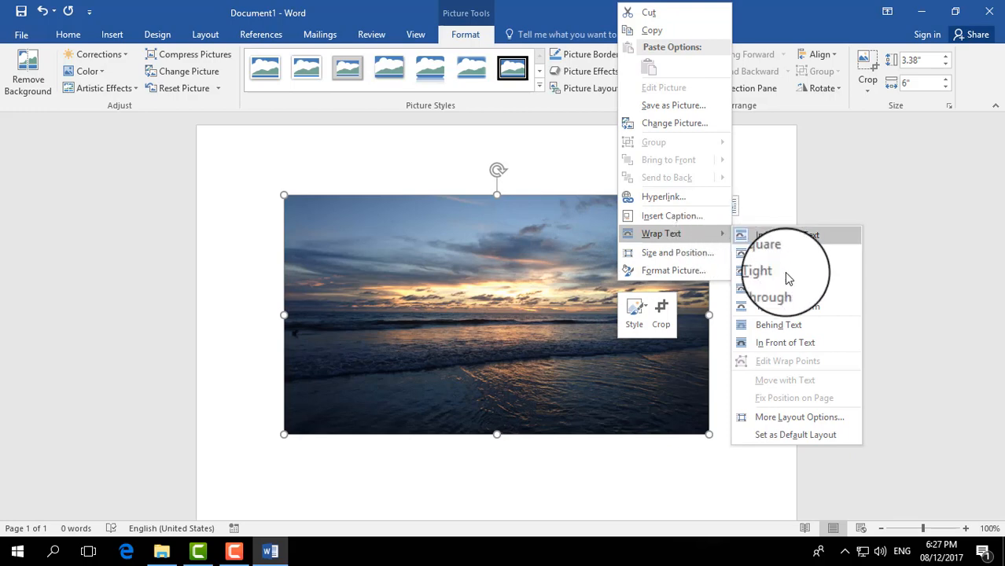
click(763, 271)
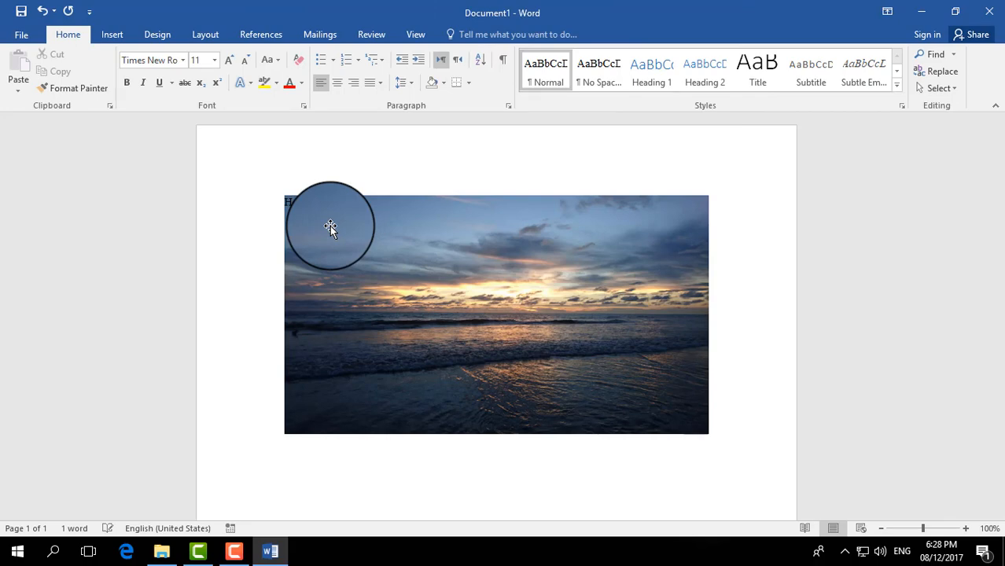
- Type 'Hello Good Evening' over the photo and make it red at 22 points
text(owq)
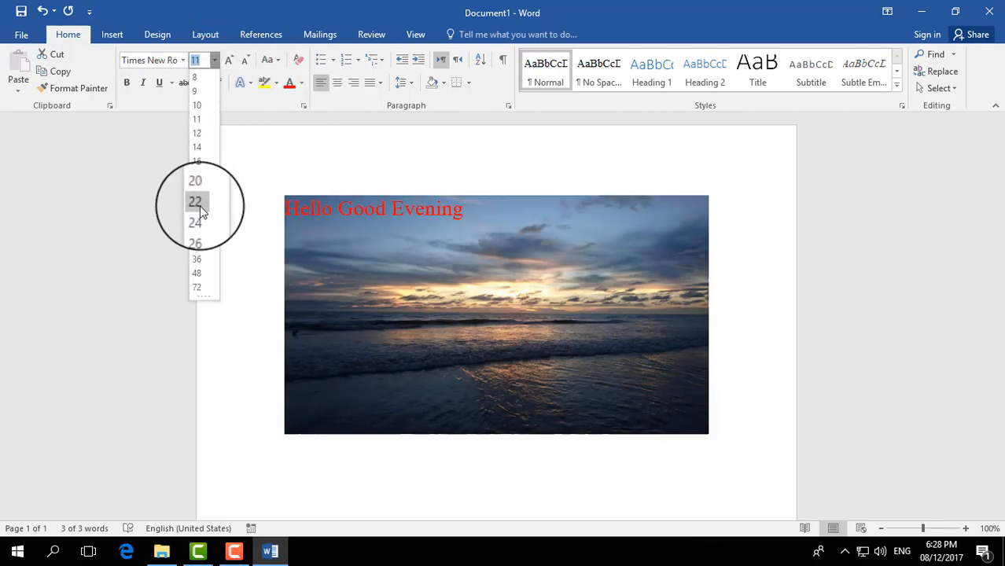
click(194, 201)
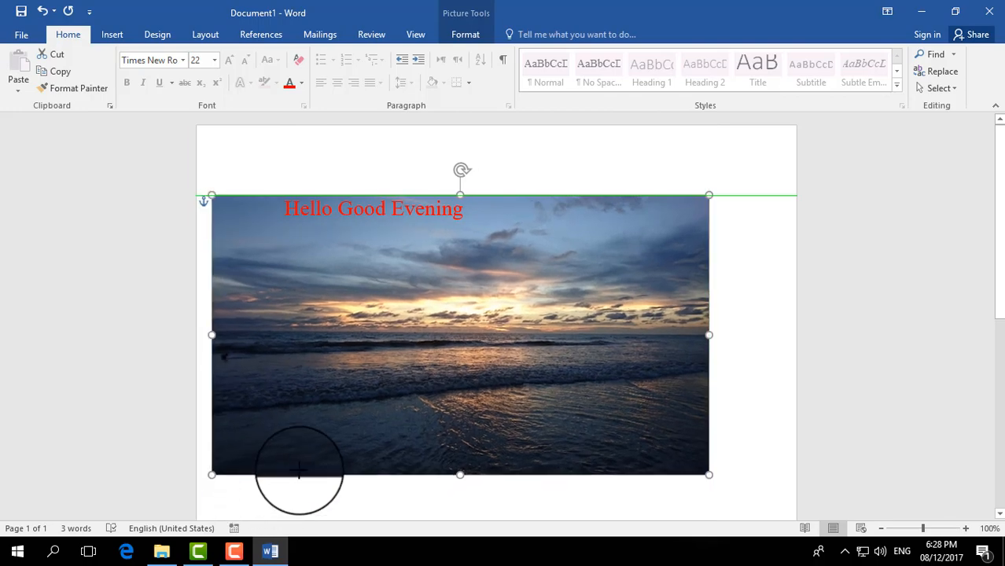
- Enlarge the beach photo and move it back beneath the greeting text
drag(299, 468, 458, 374)
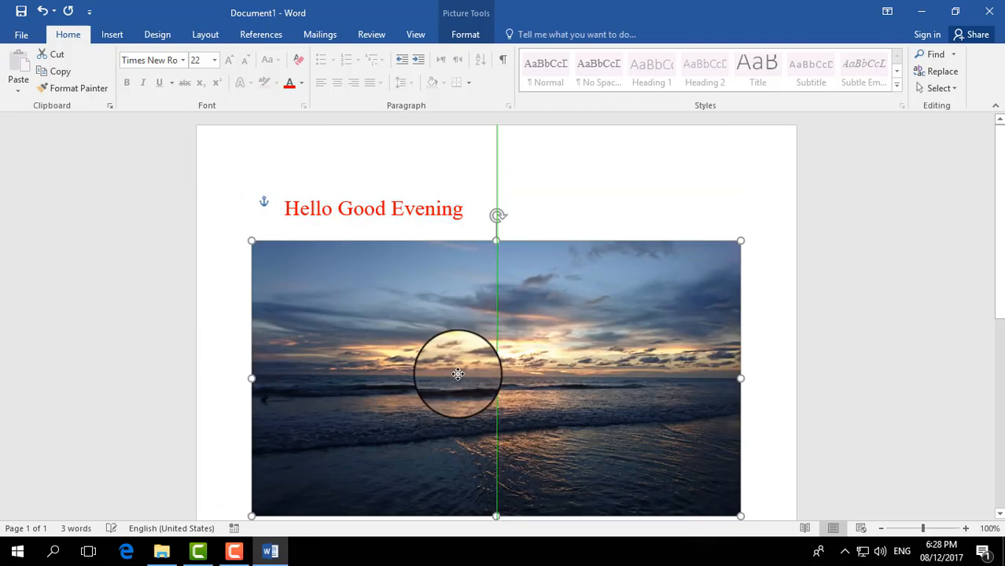
drag(458, 374, 493, 281)
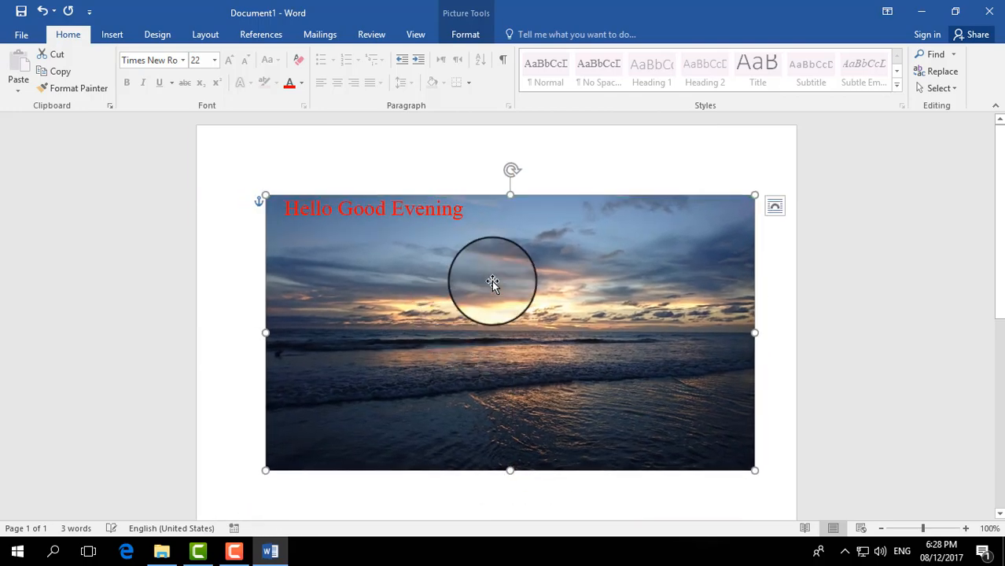
click(465, 34)
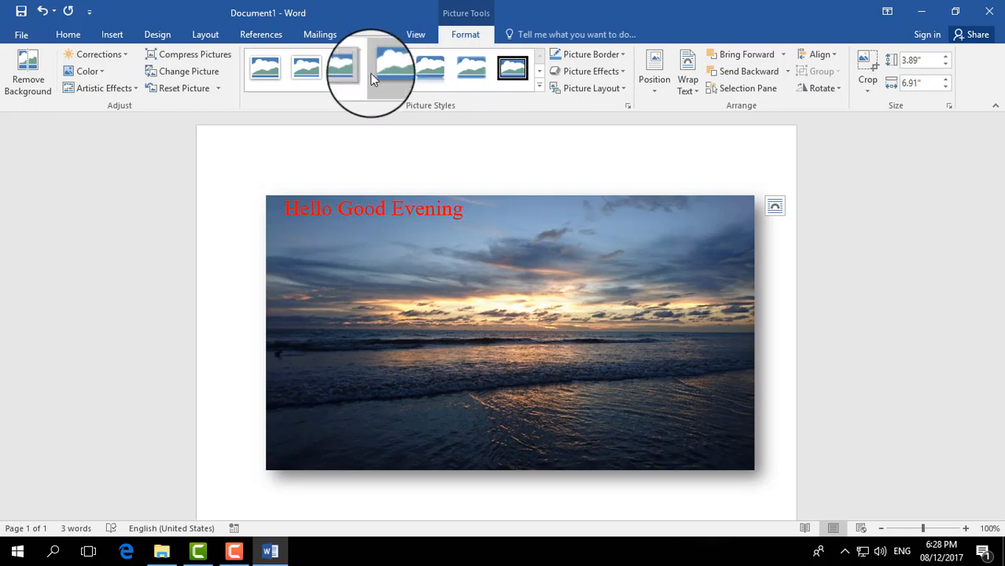
- Expand the Picture Styles gallery to choose a rounded white-framed style
click(539, 86)
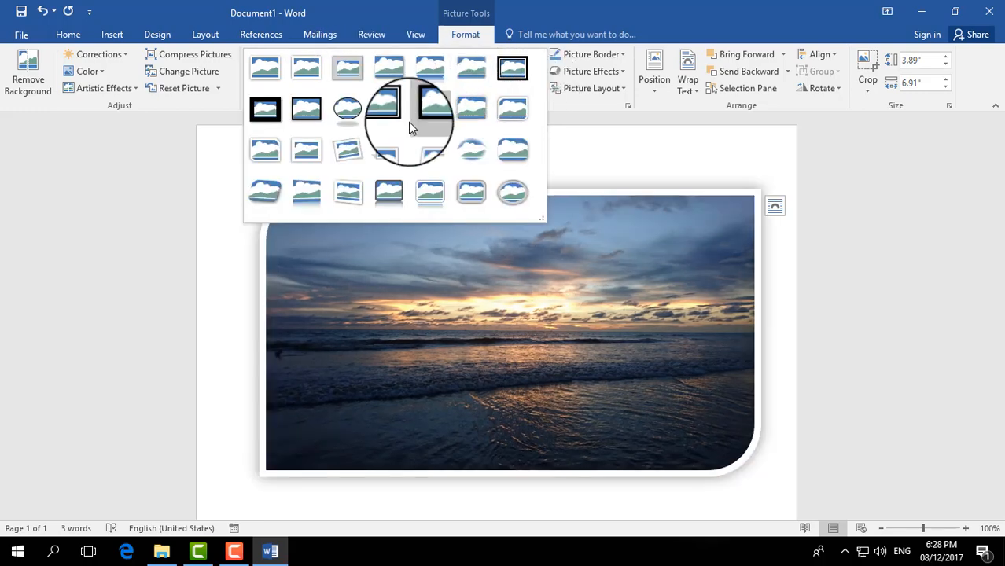